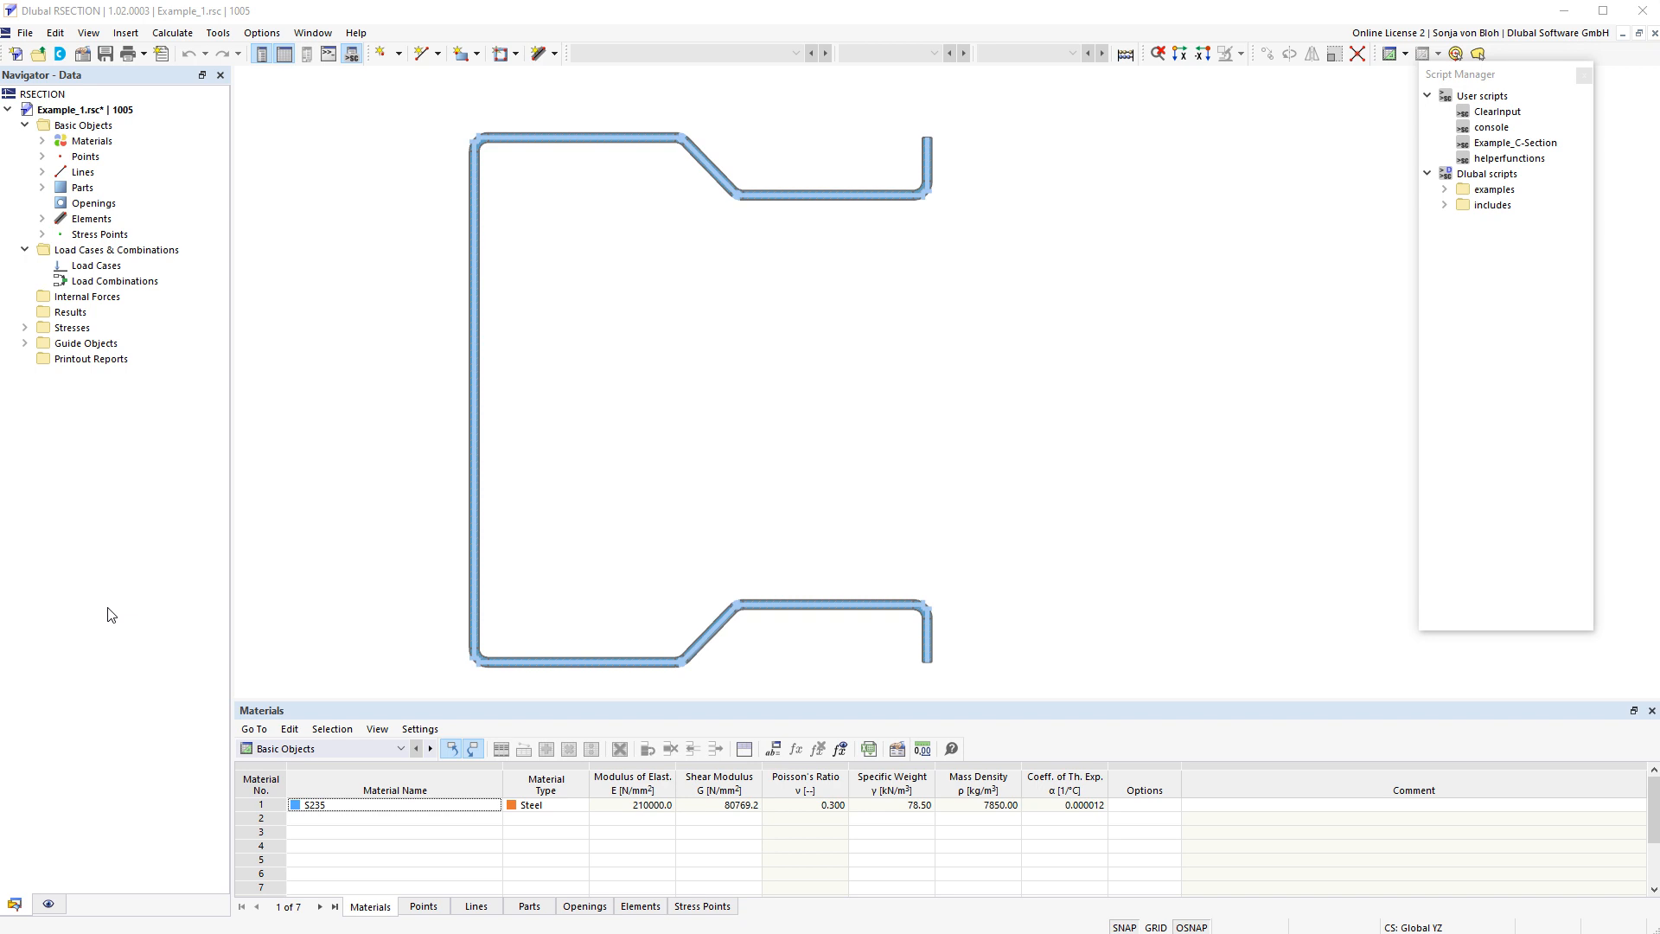
{"action": "mouse_move", "coordinate": [119, 519]}
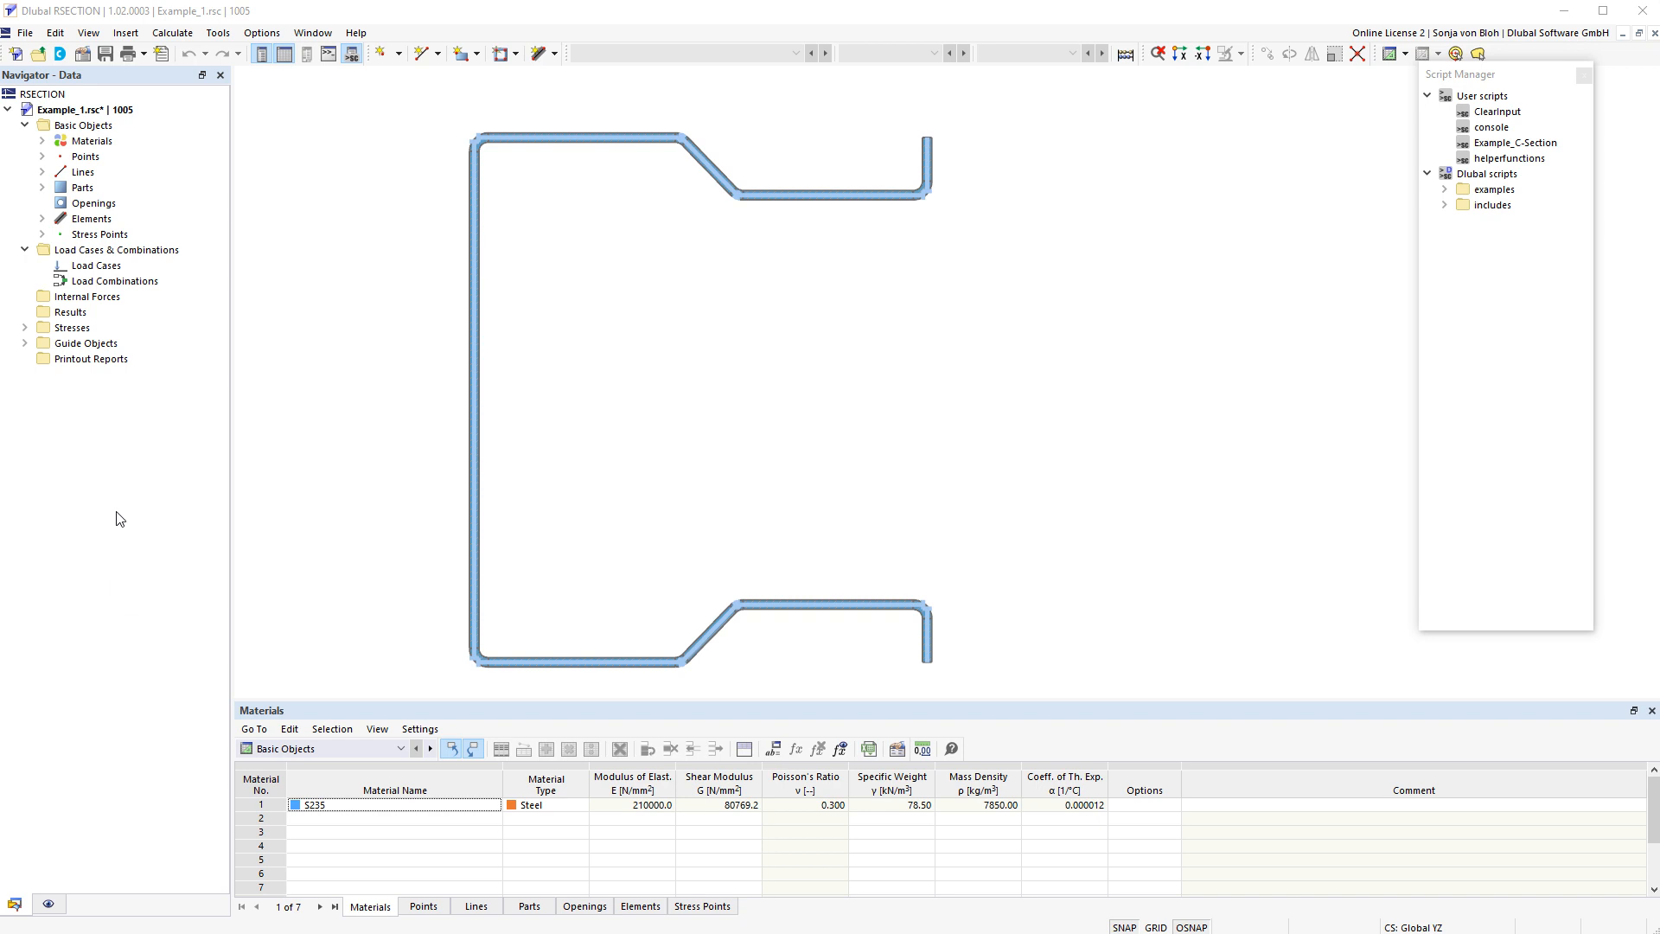
Add a new permanent load case LC1 from the Load Cases context menu in the Navigator
{"action": "right_click", "coordinate": [95, 265]}
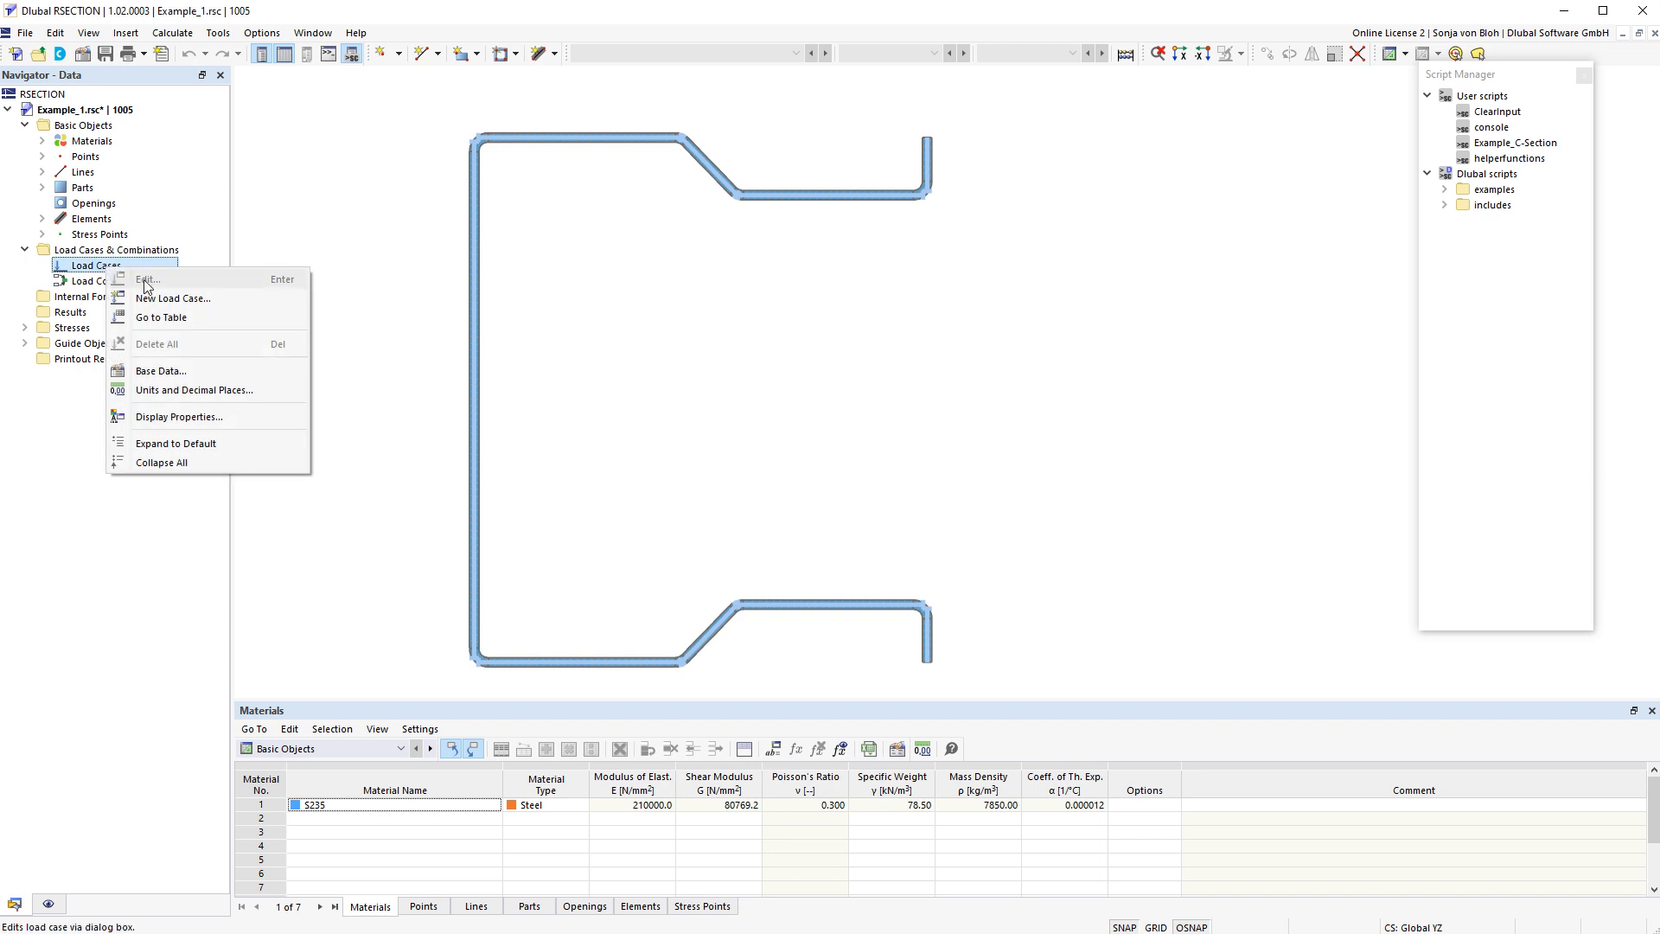
{"action": "left_click", "coordinate": [173, 298]}
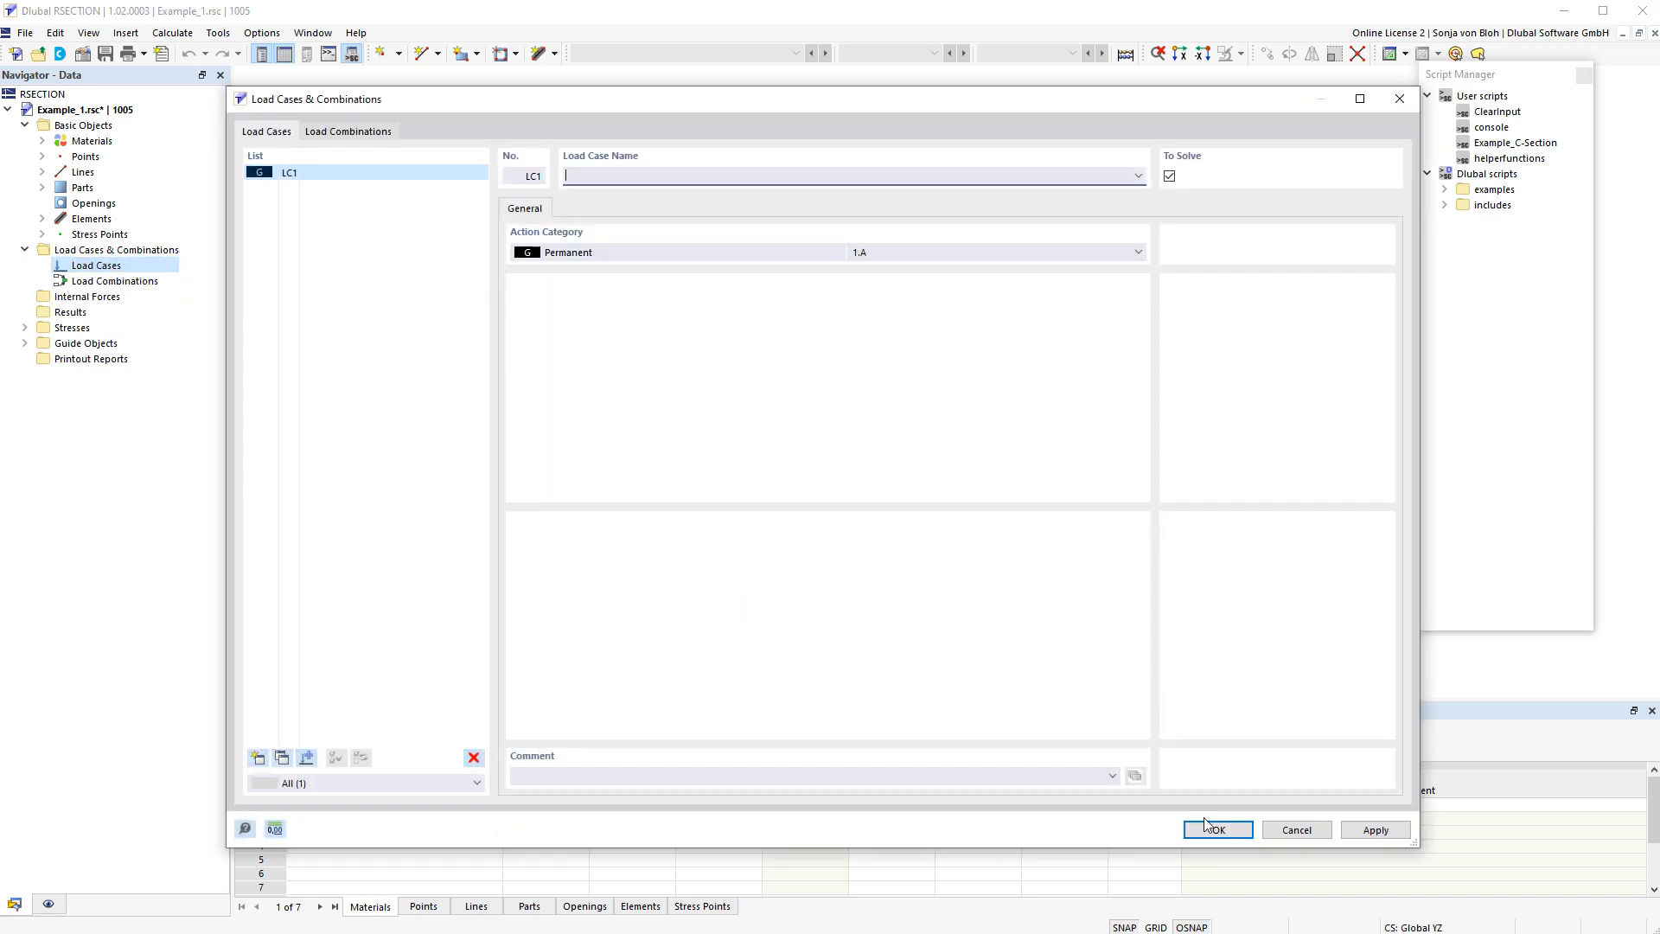
{"action": "left_click", "coordinate": [1216, 828]}
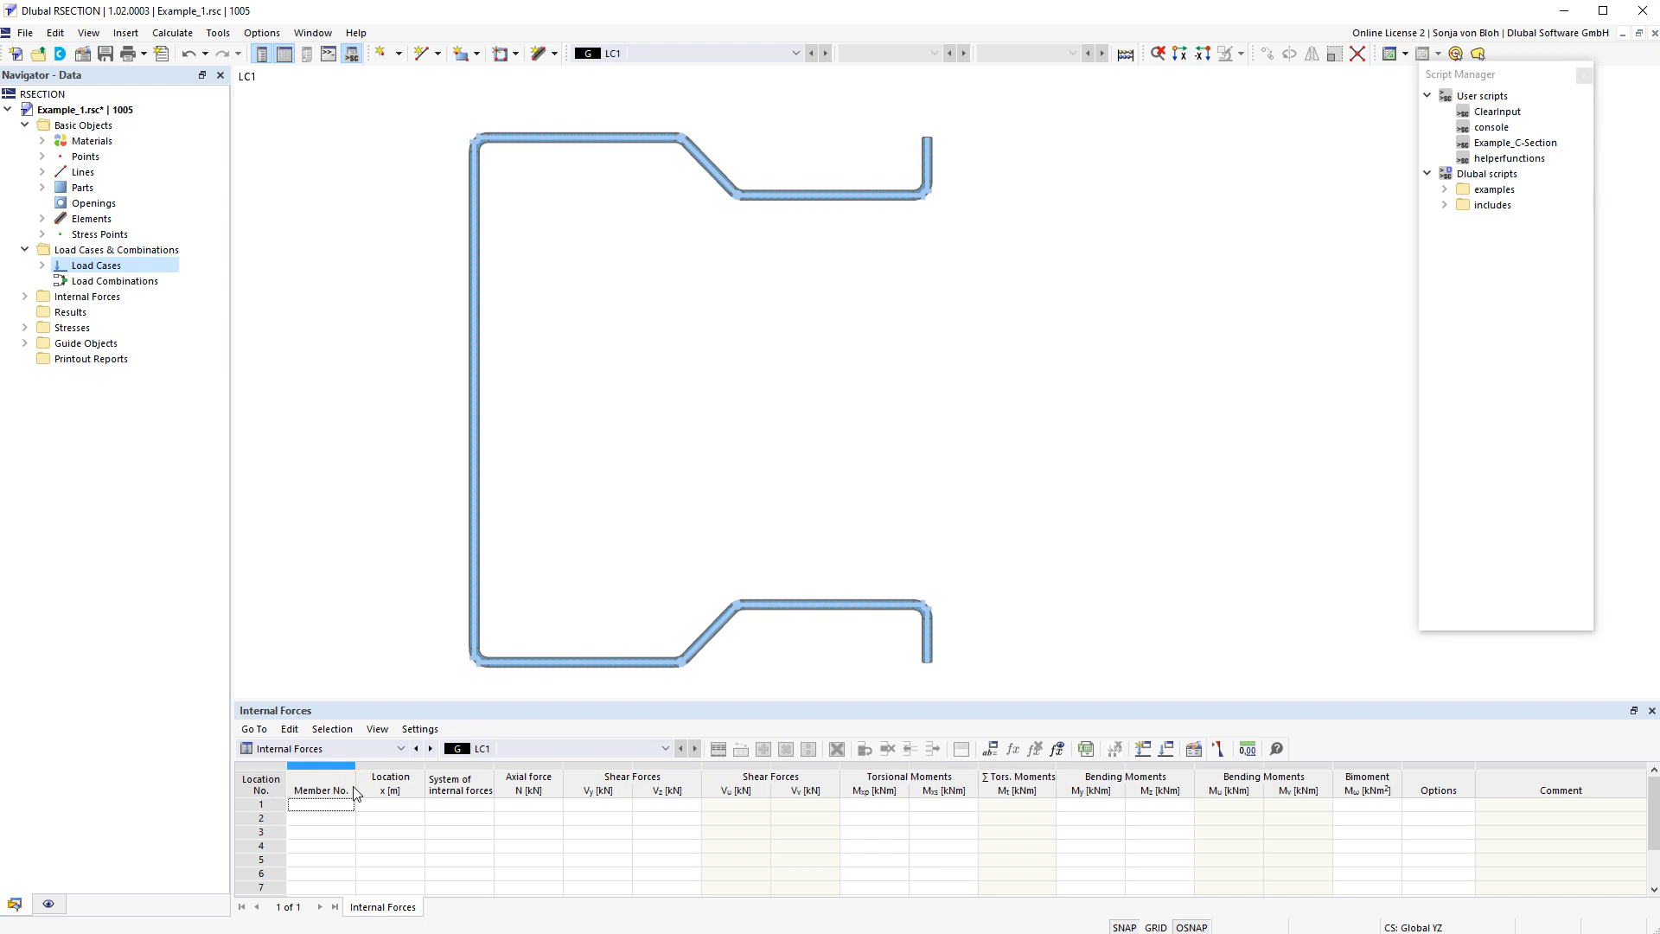
{"action": "mouse_move", "coordinate": [1228, 767]}
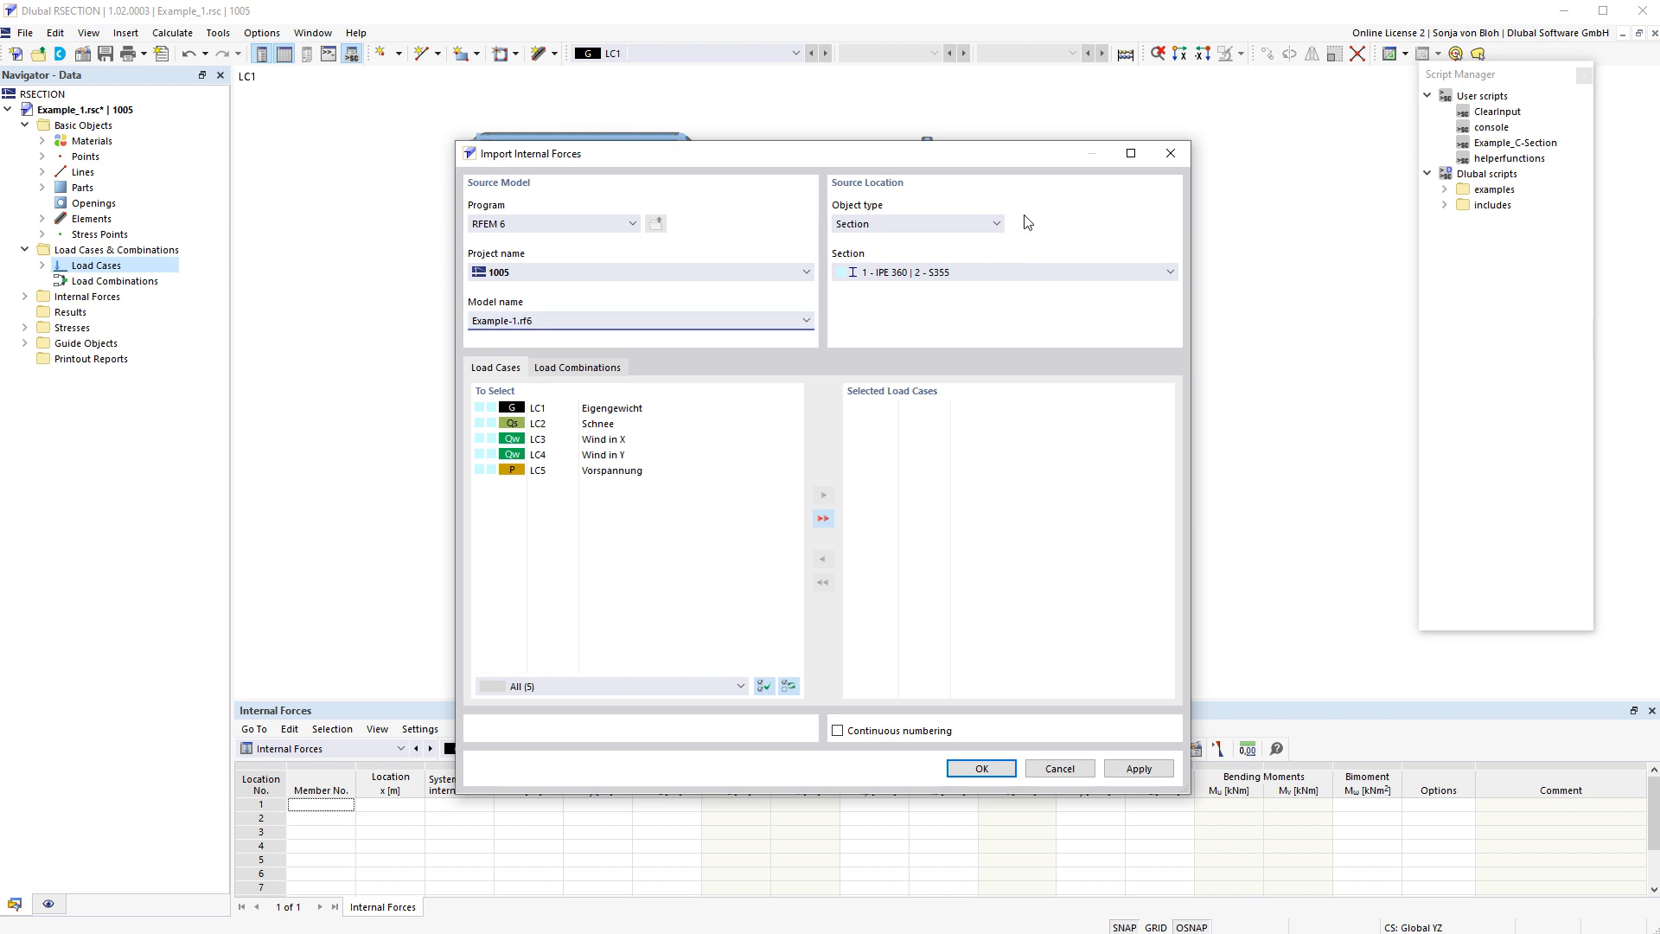
Switch the import object type to Members and enter member number 1
{"action": "left_click", "coordinate": [992, 223]}
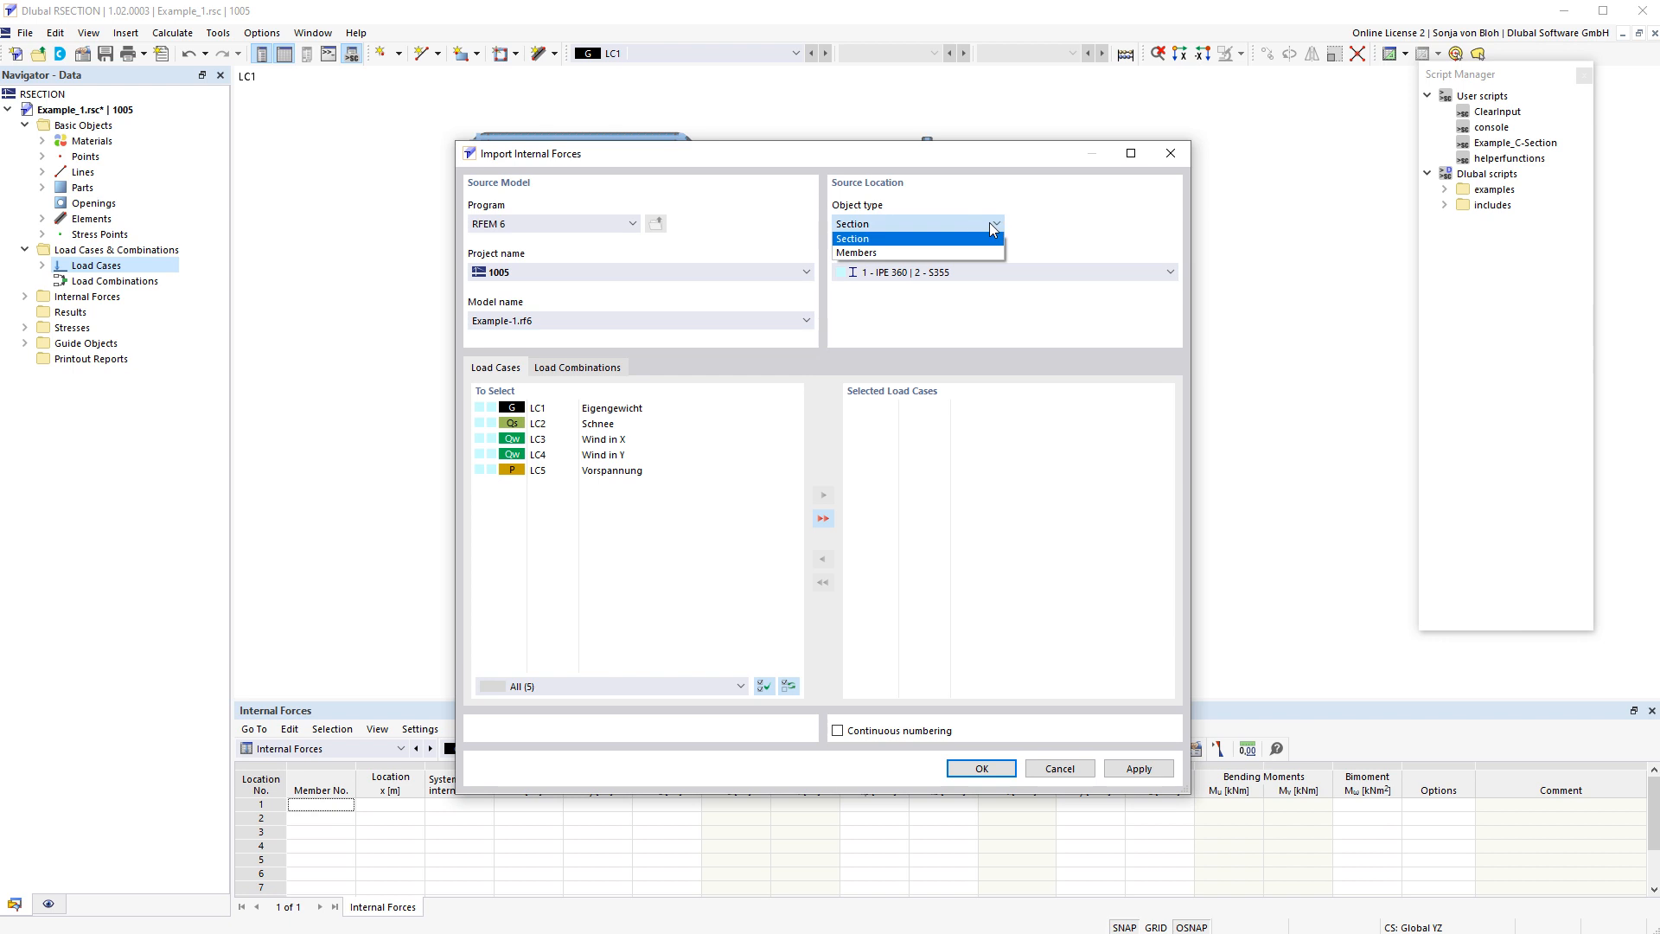
{"action": "left_click", "coordinate": [856, 253]}
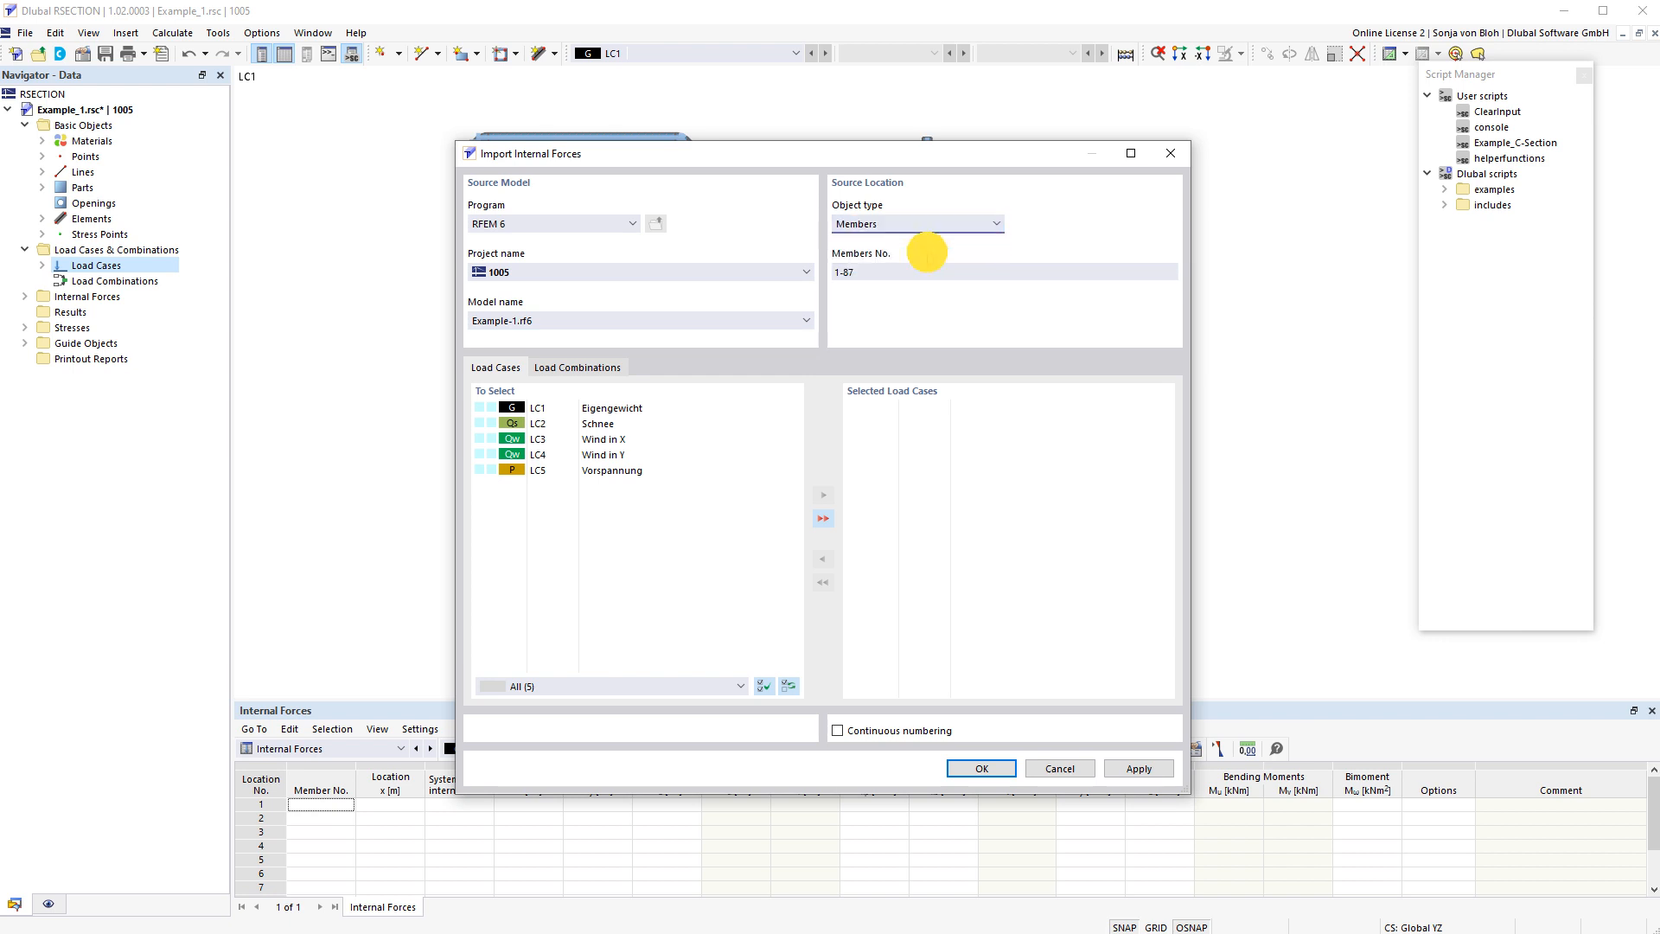
{"action": "mouse_move", "coordinate": [1041, 239]}
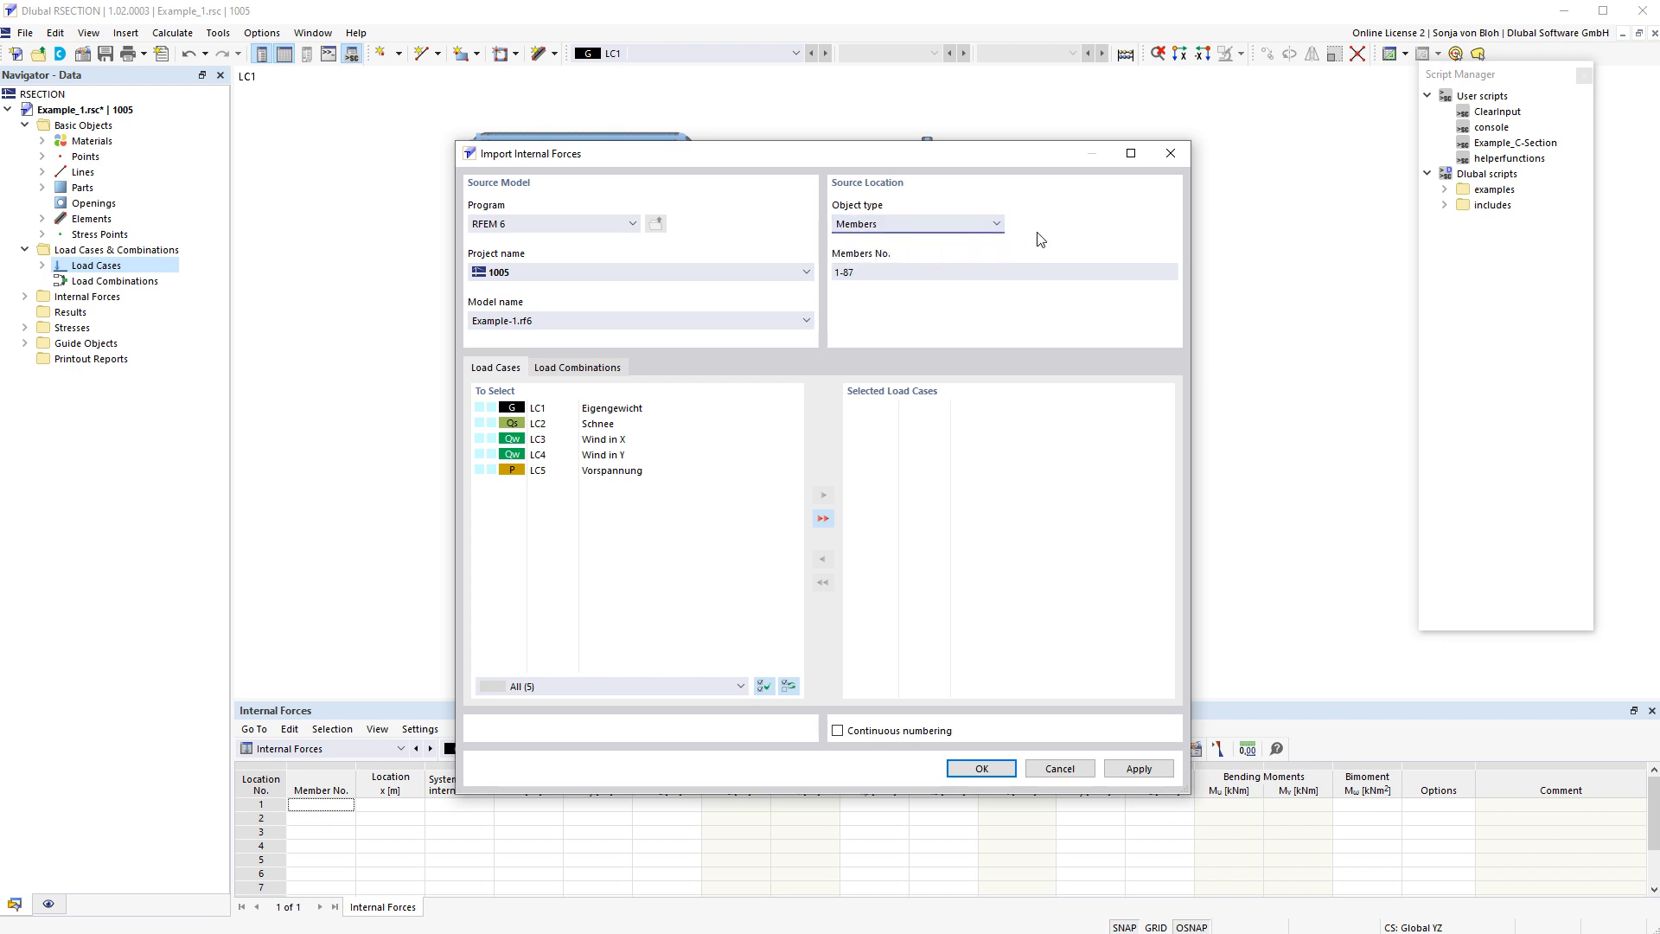
{"action": "triple_click", "coordinate": [1001, 271]}
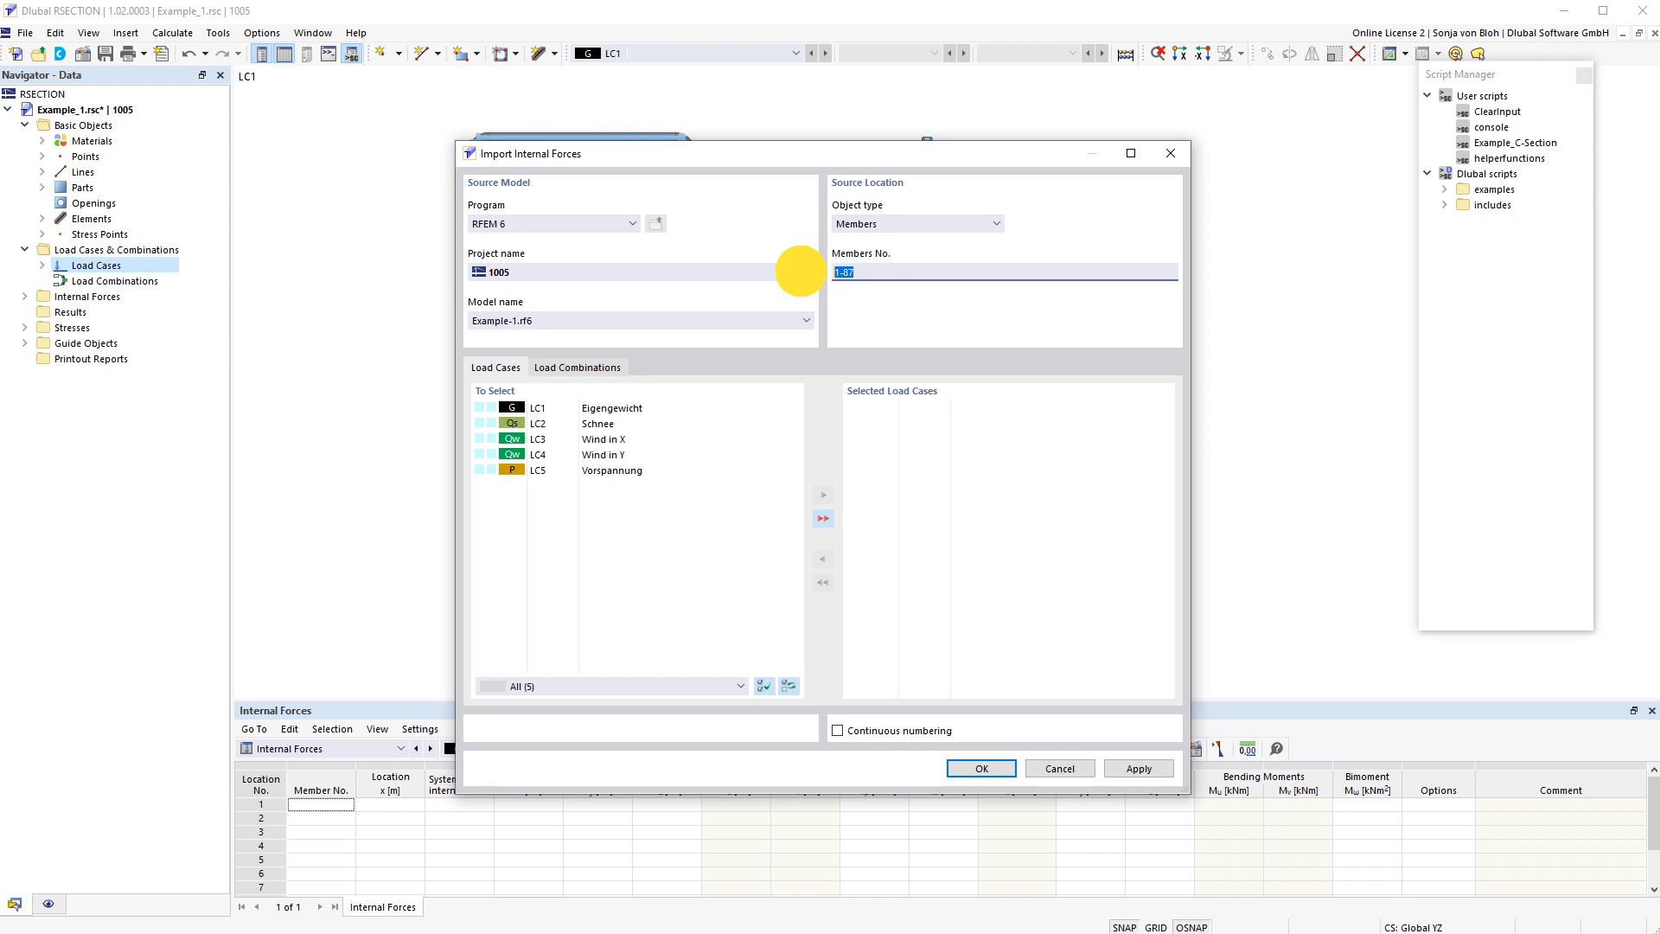
{"action": "type", "text": "1"}
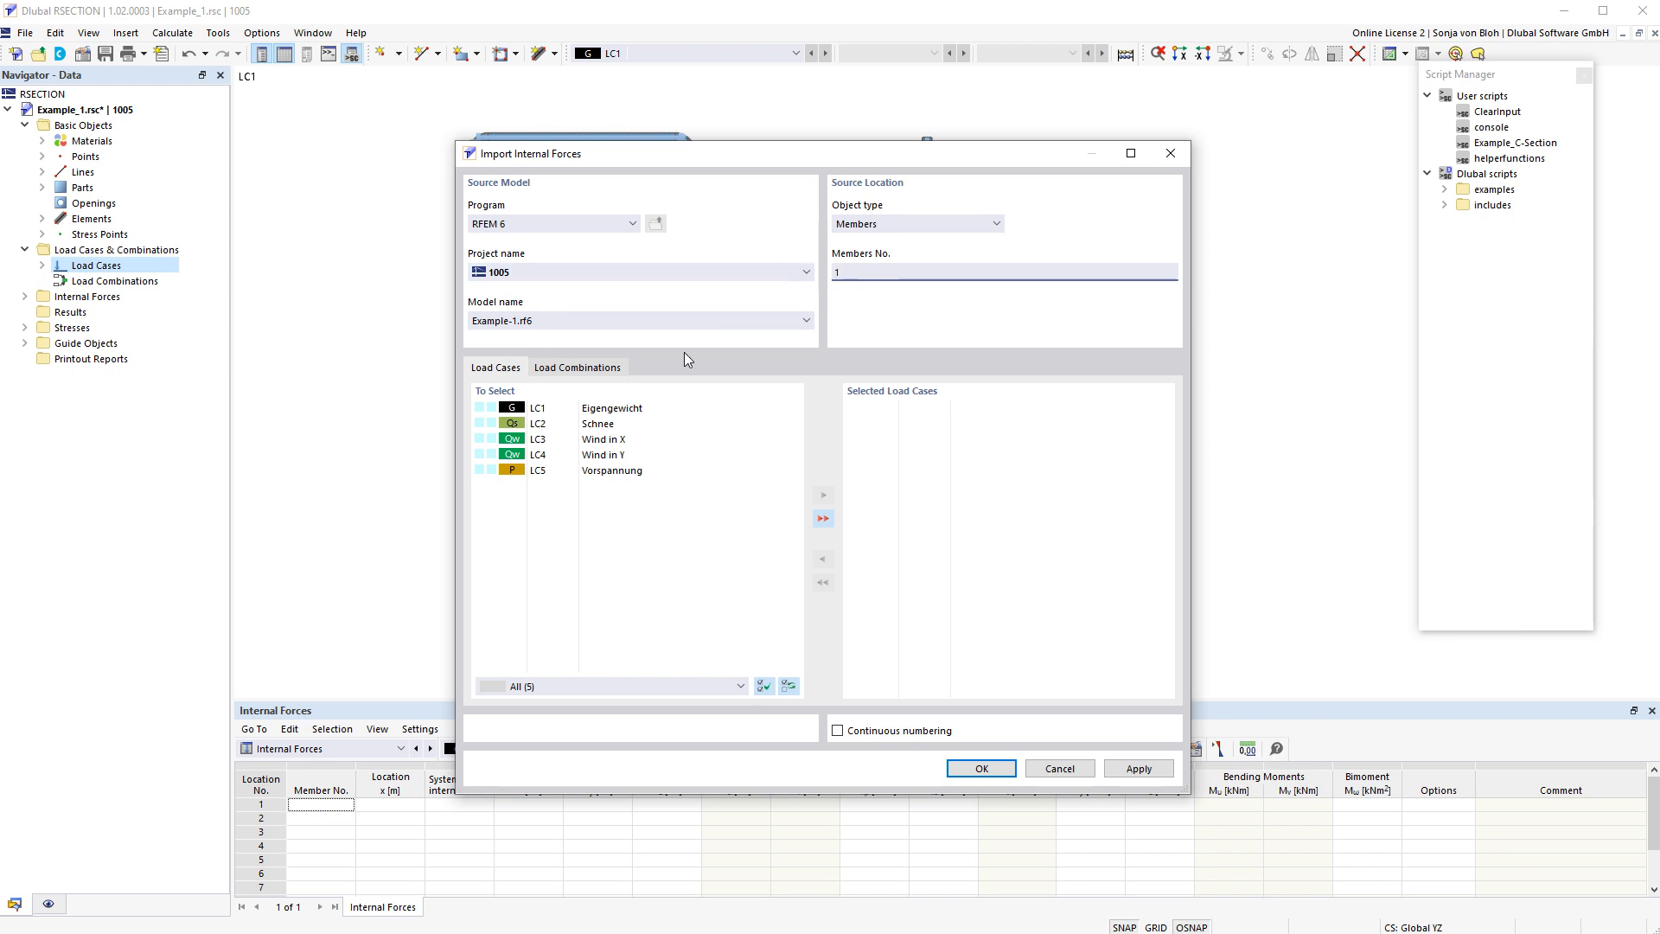
{"action": "mouse_move", "coordinate": [545, 419]}
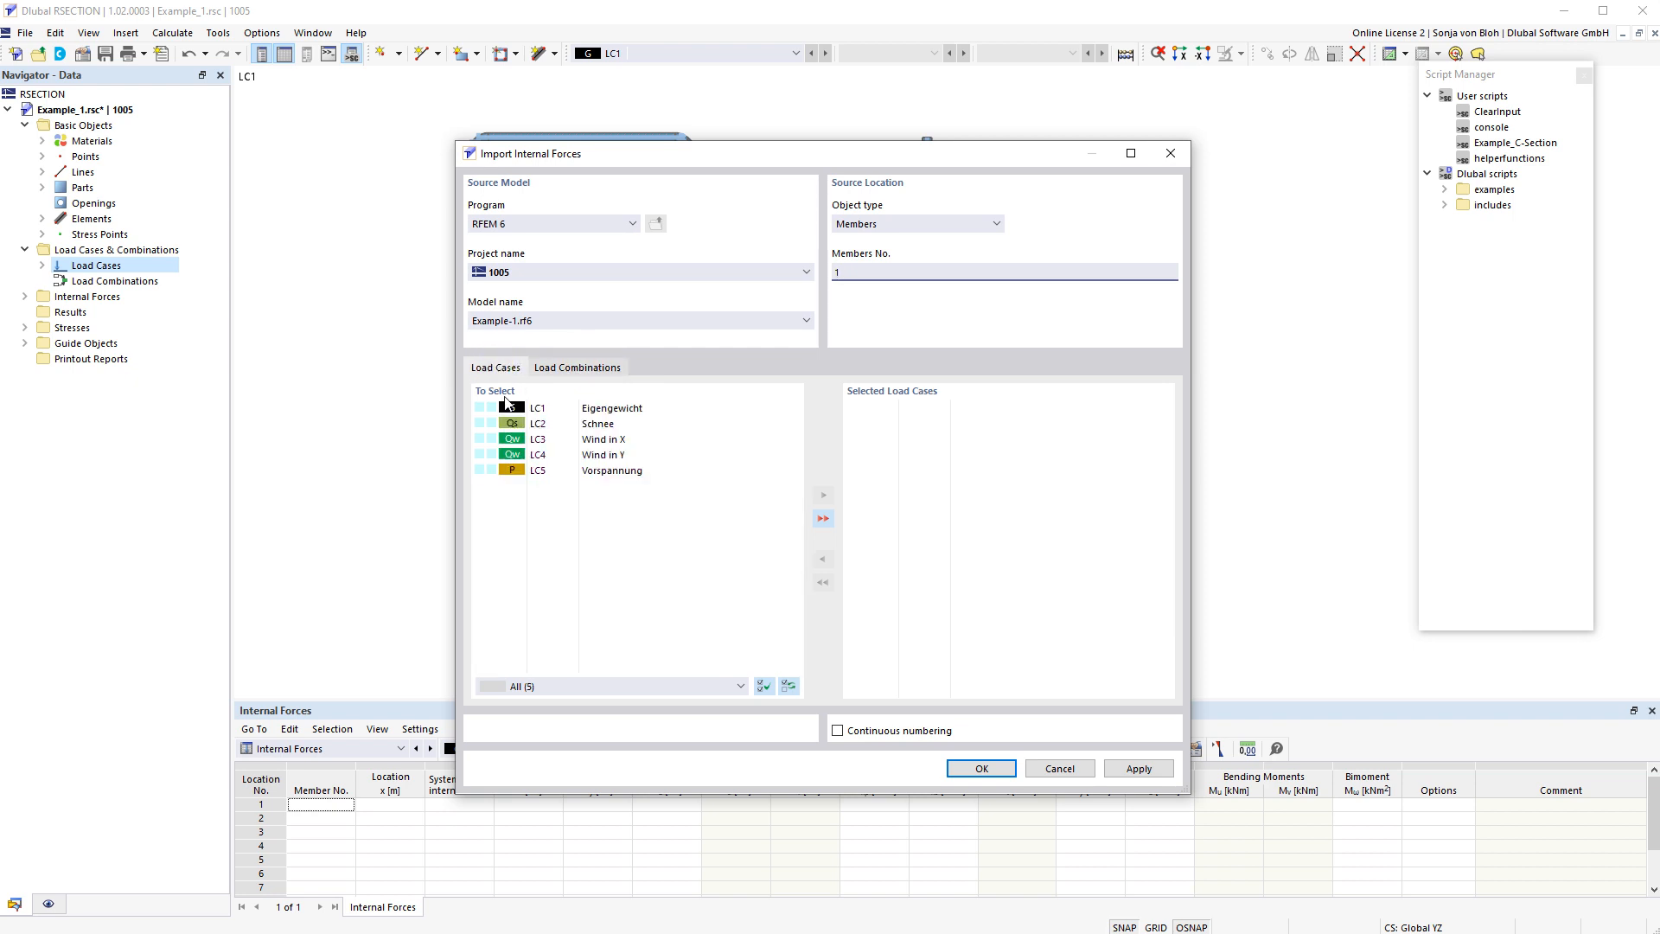
Move LC1 Eigengewicht and LC2 Schnee into the Selected Load Cases list
{"action": "left_click", "coordinate": [611, 424]}
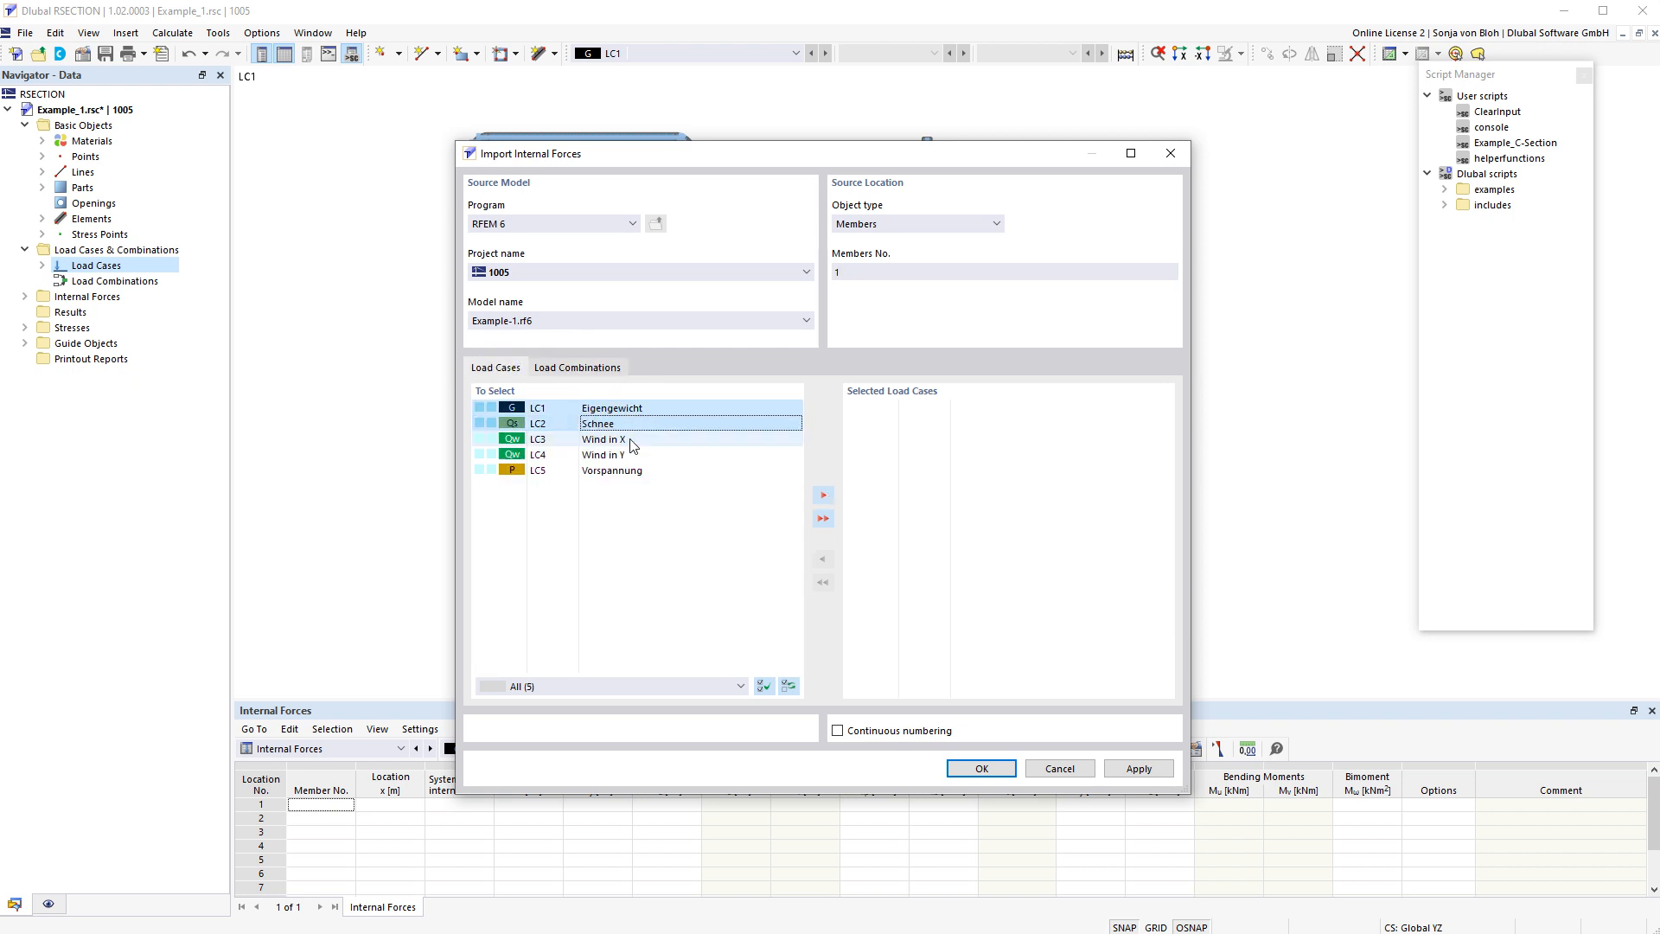
{"action": "left_click", "coordinate": [823, 494]}
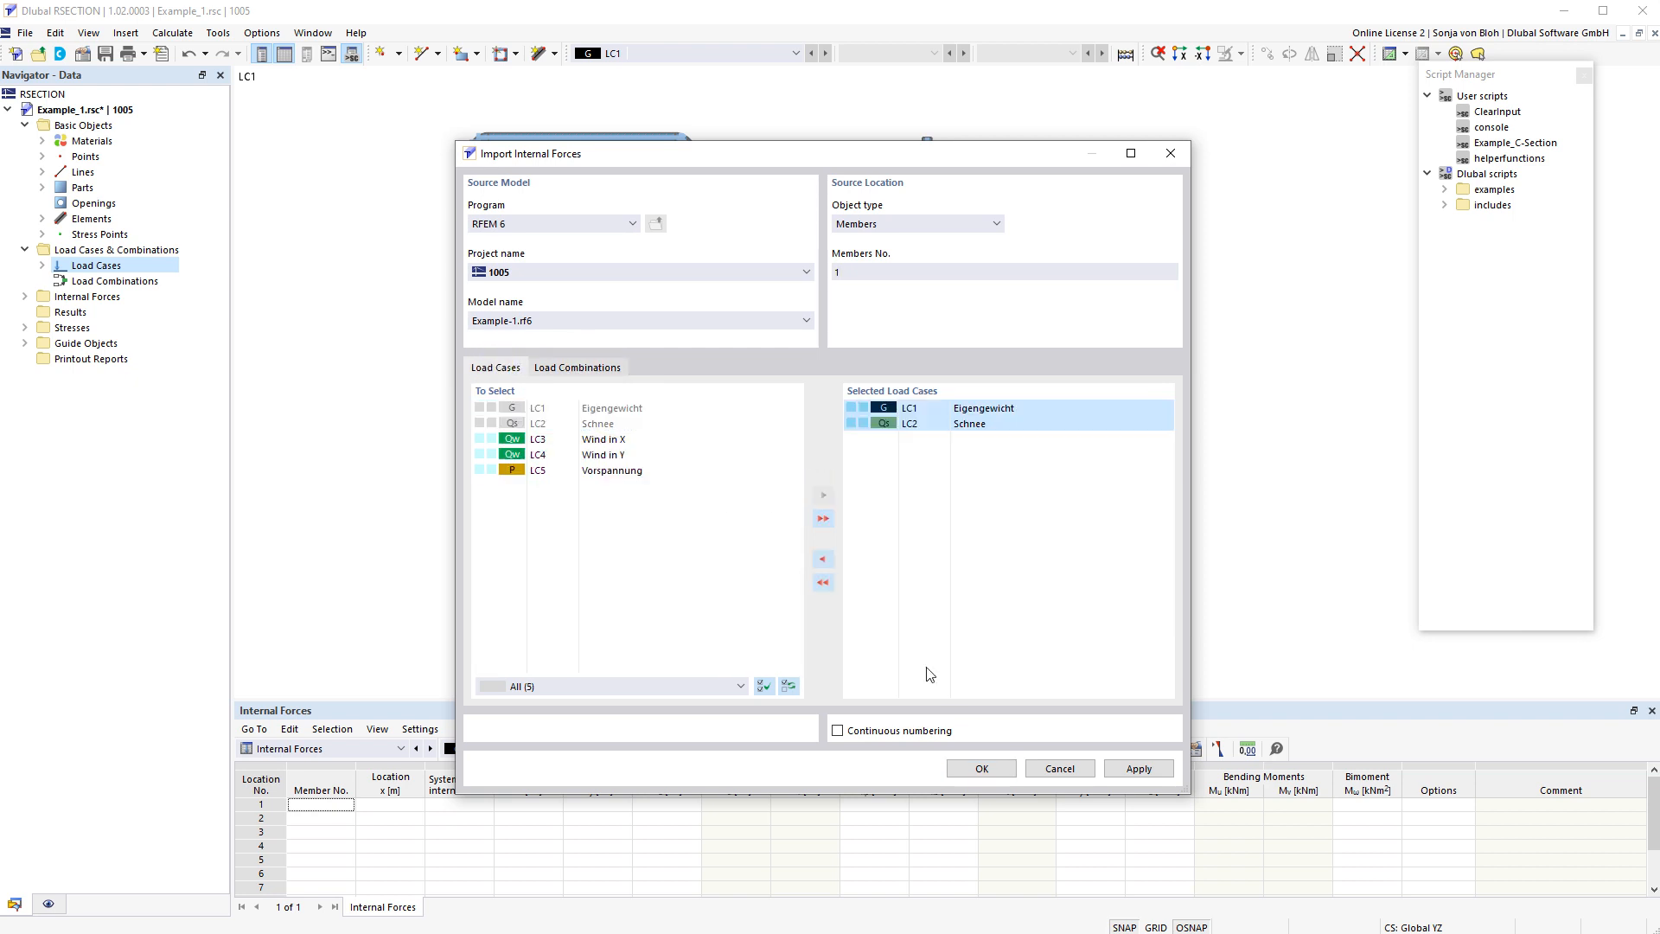